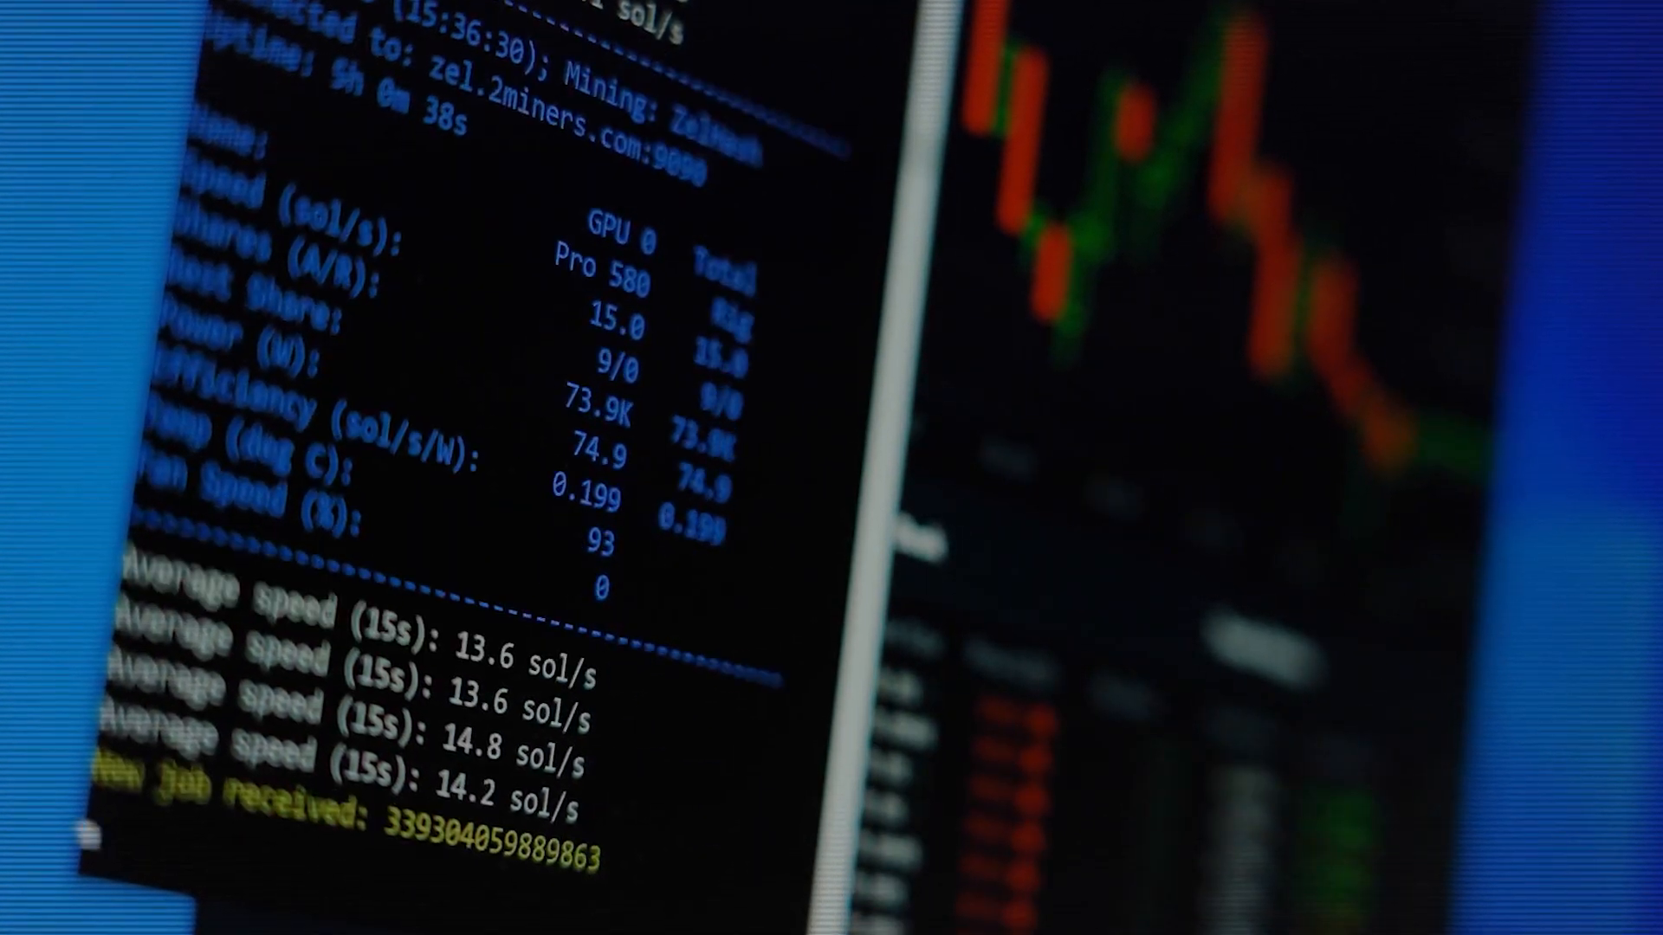
Copy the MiniZ (NVIDIA only) example command for the Flux pool via the right-click menu
right_click(430, 731)
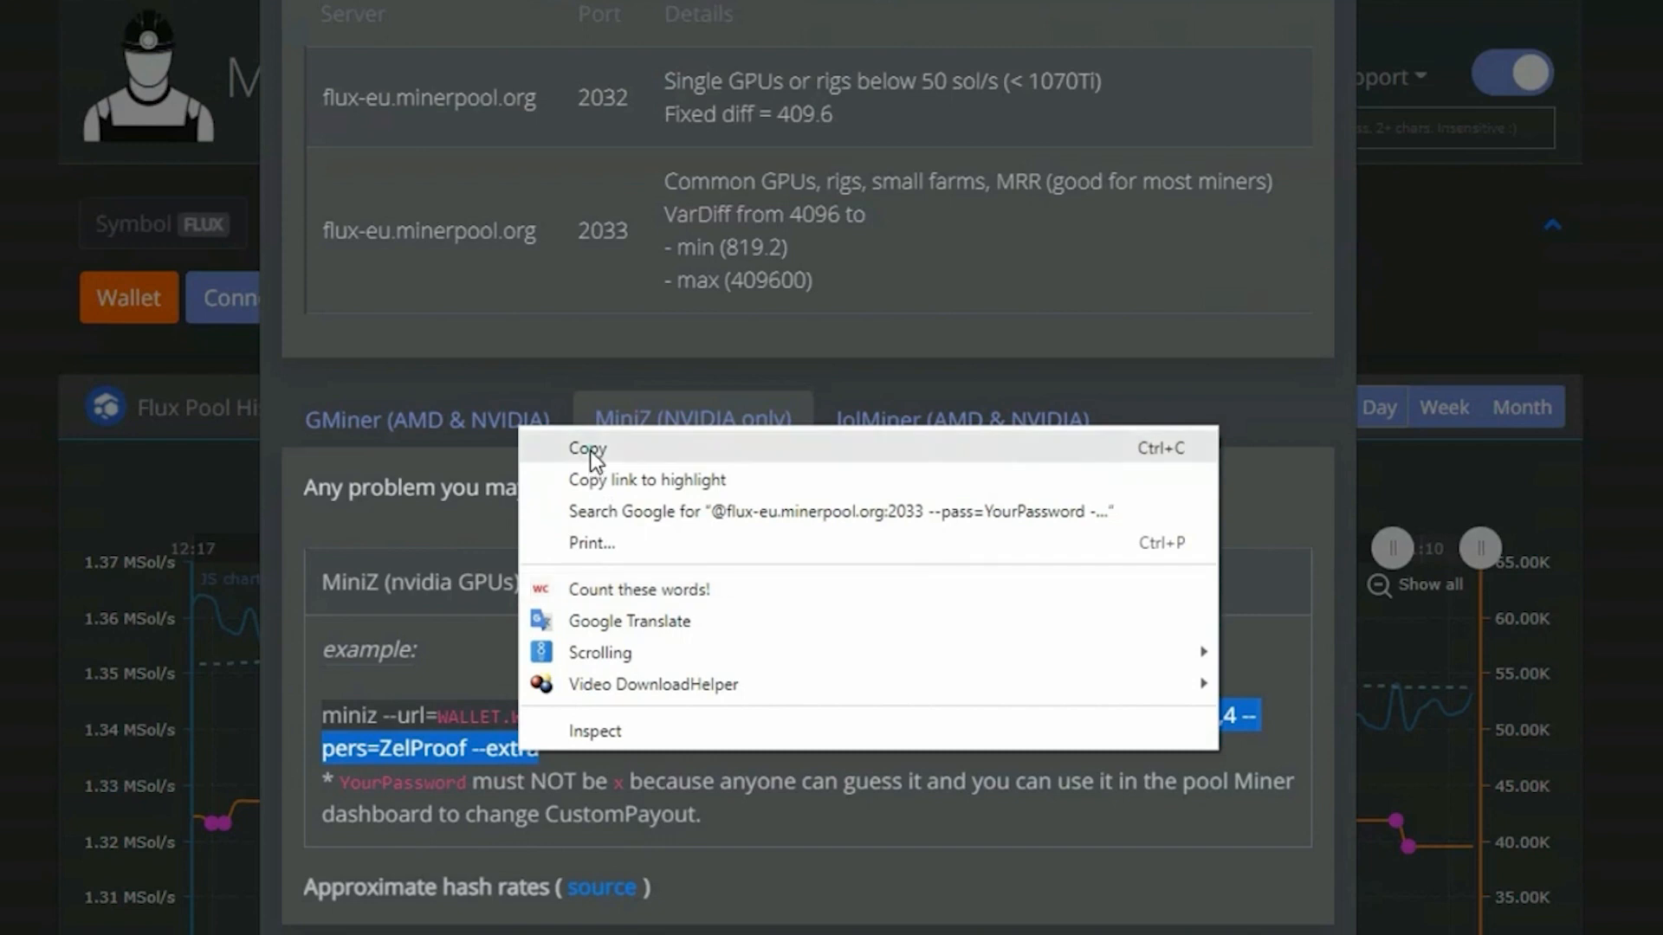
click(586, 447)
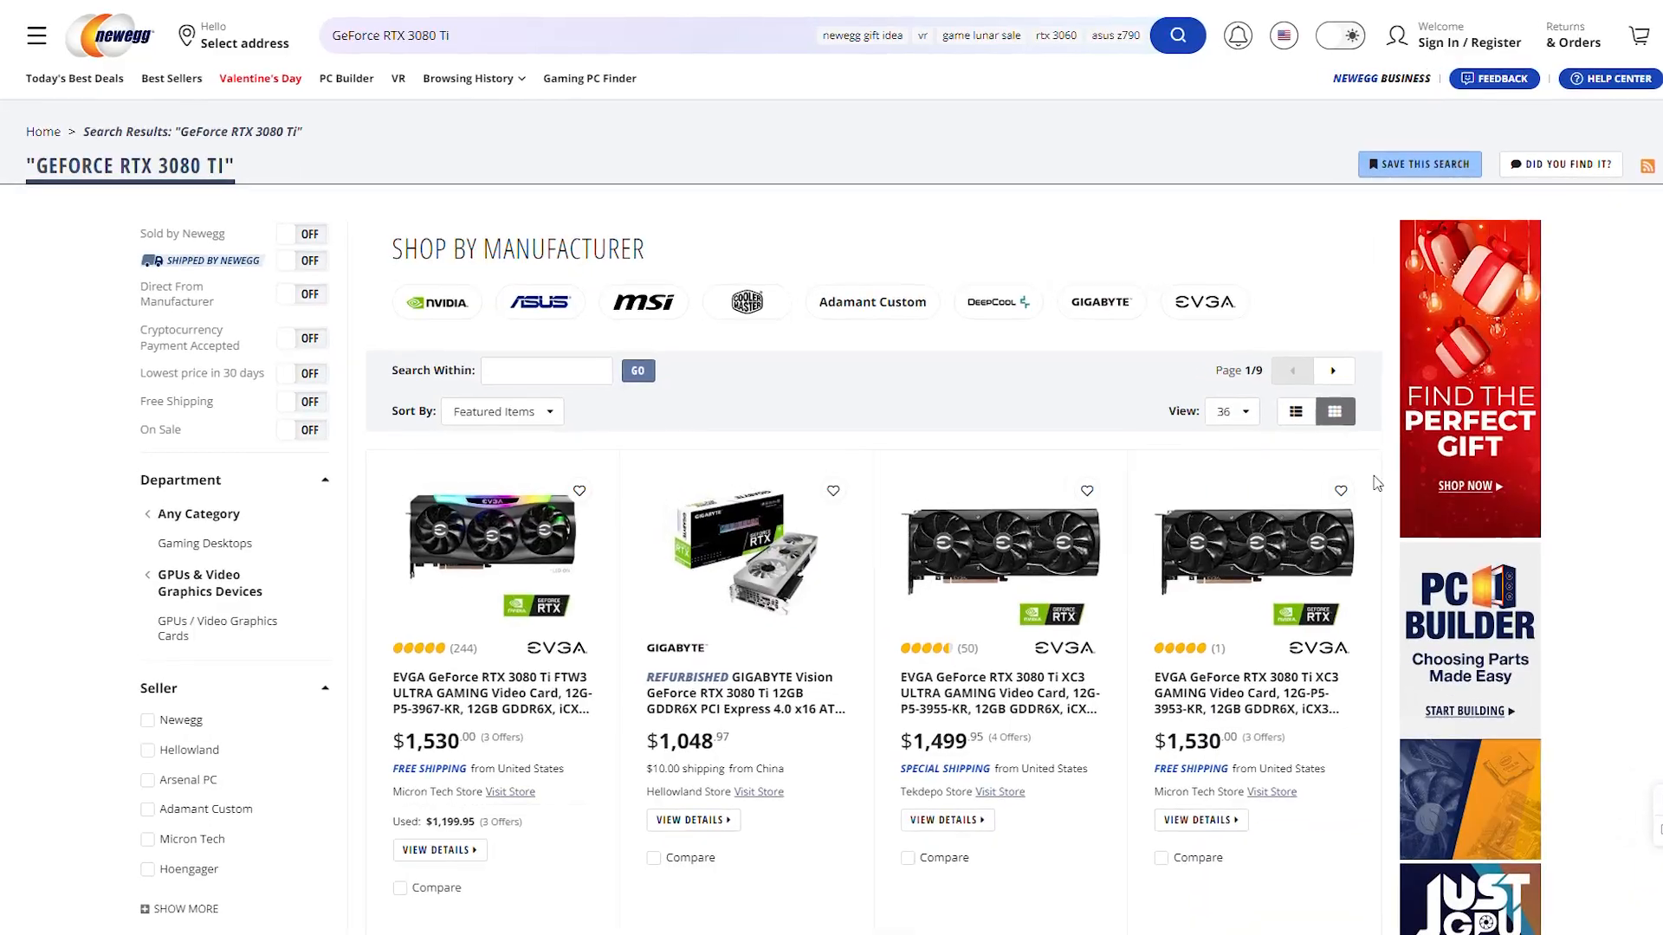
scroll(down, 3)
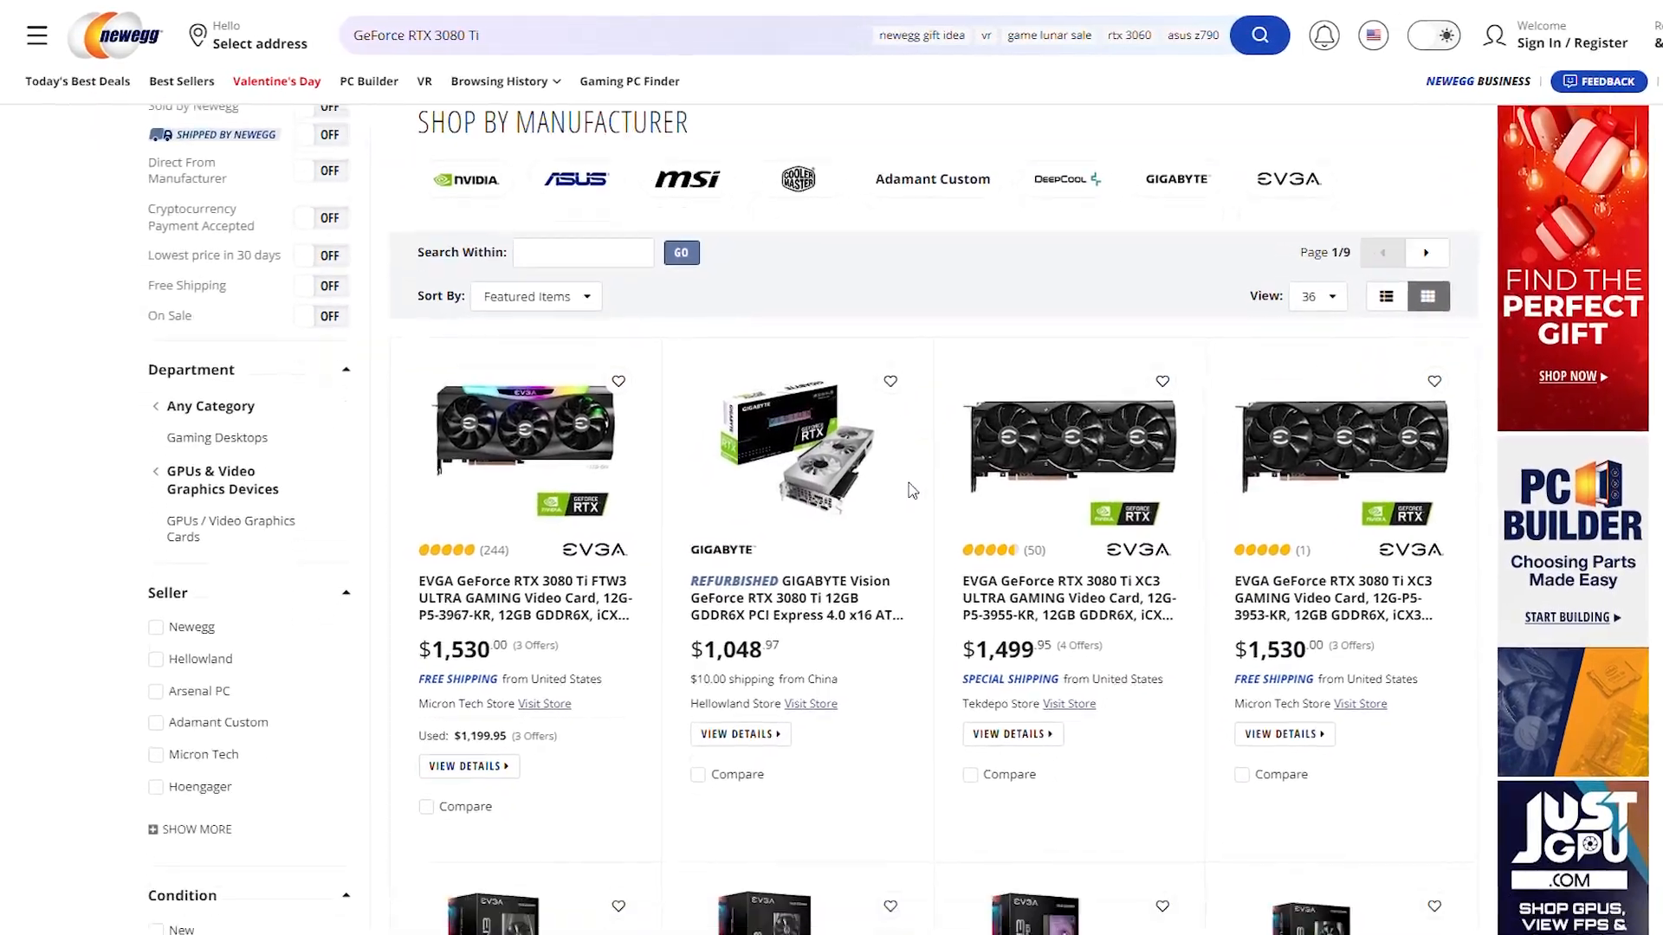
scroll(down, 3)
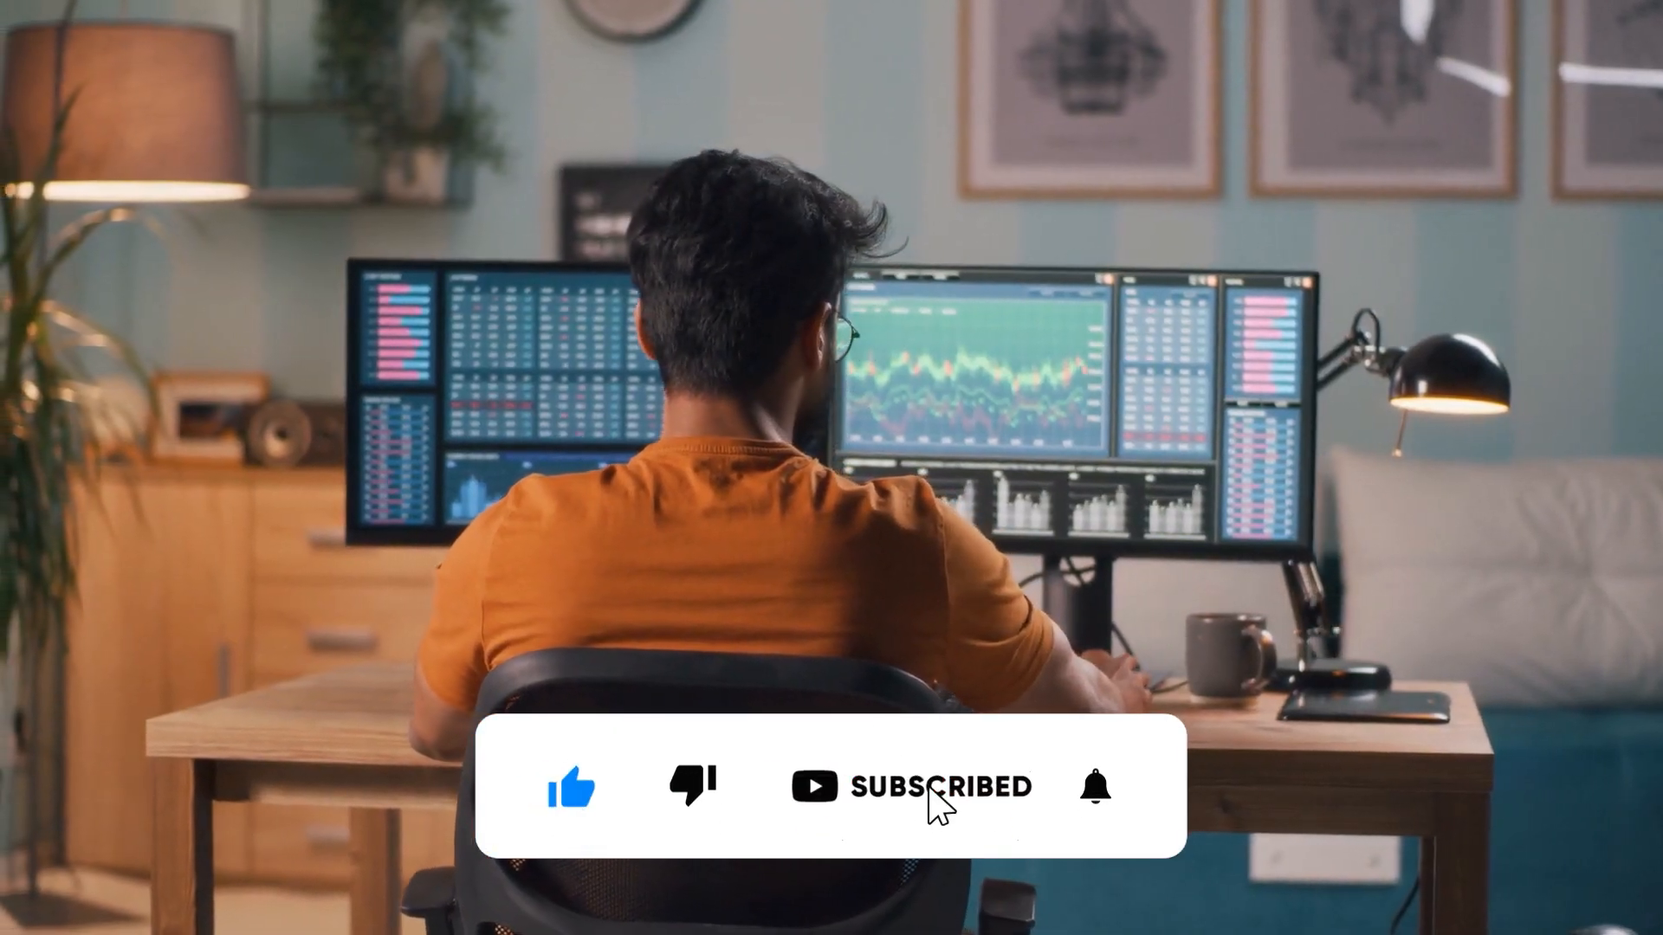
click(1096, 787)
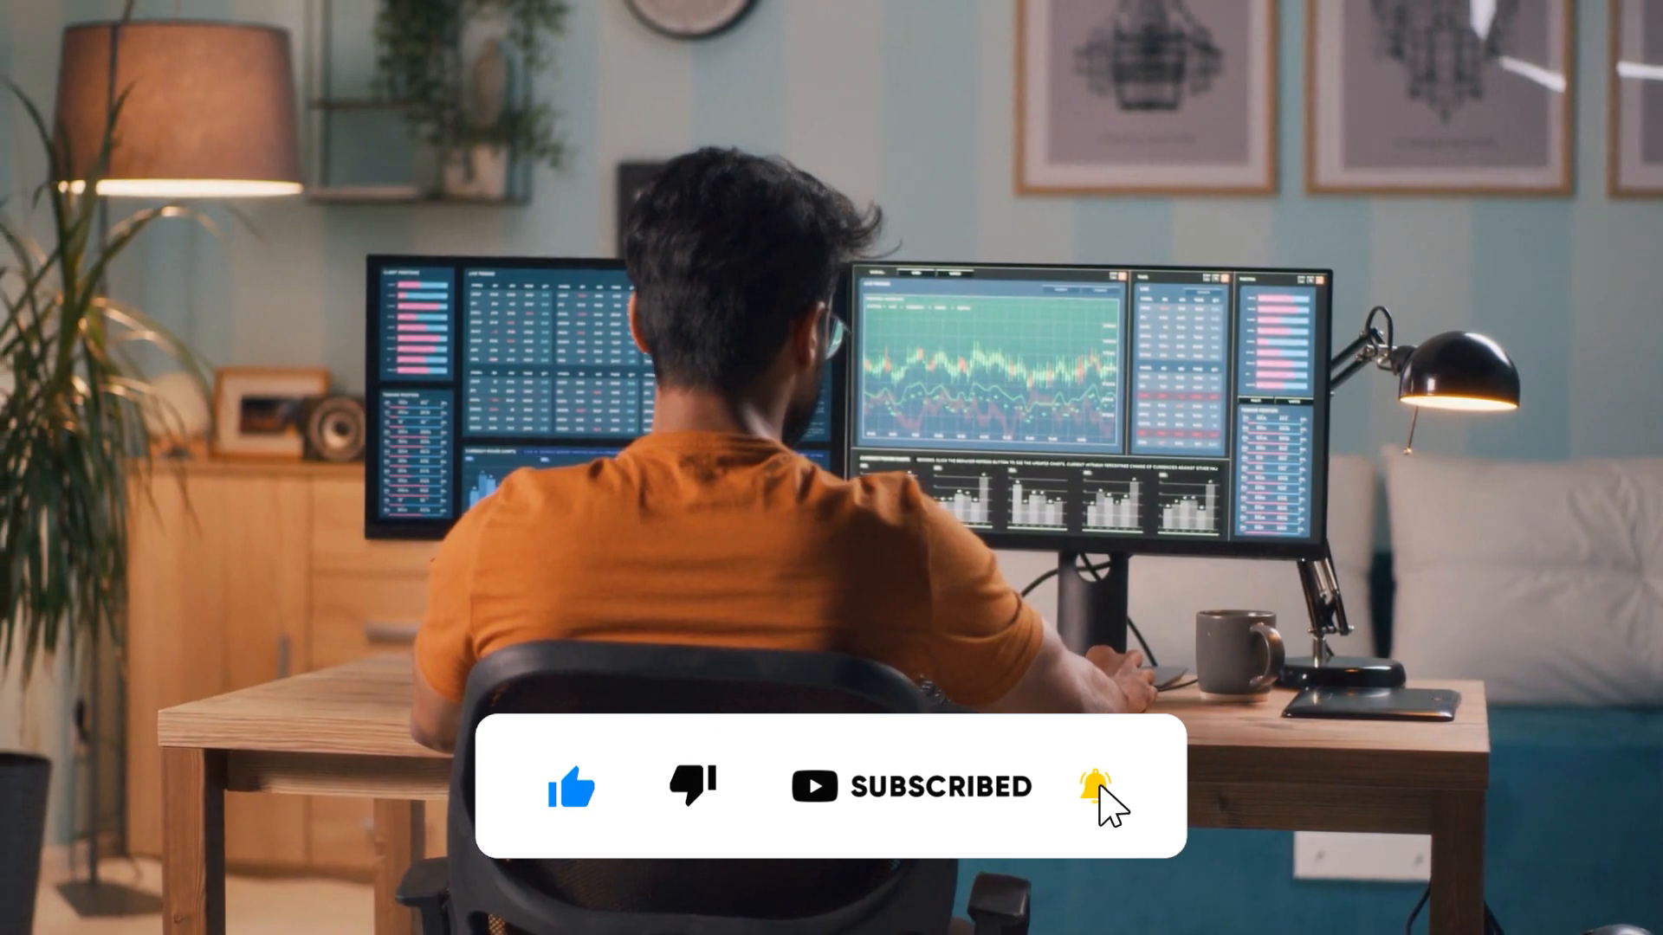